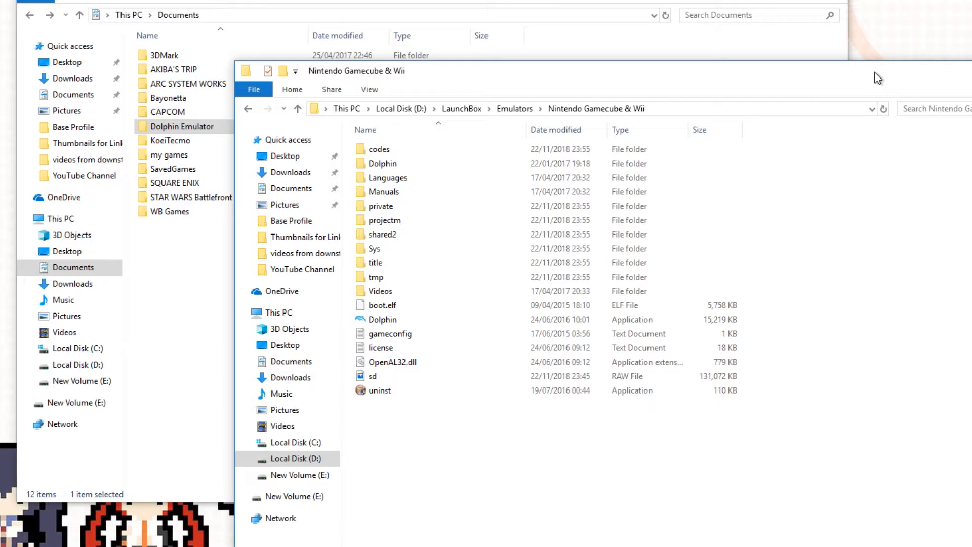
mouse_move(843, 124)
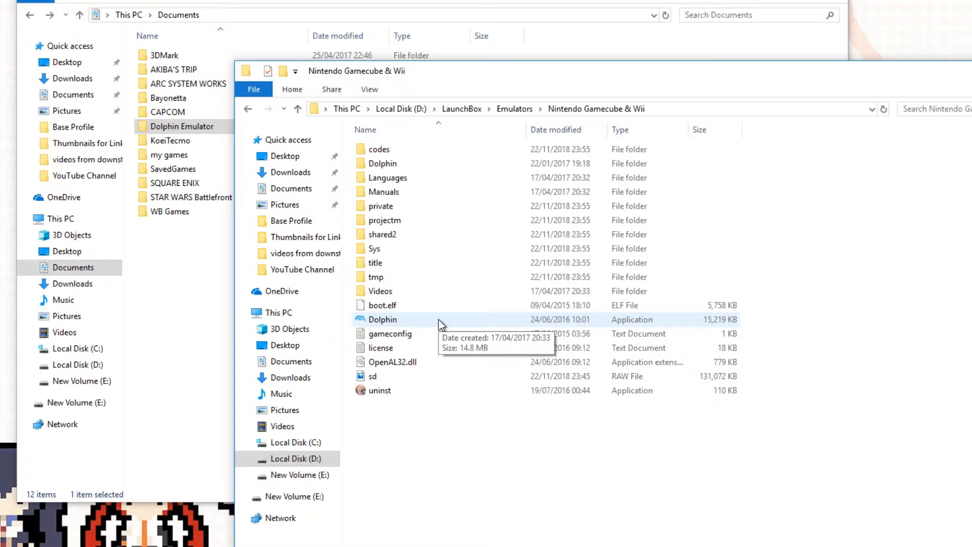
- Select the Dolphin application in the Nintendo Gamecube & Wii folder
click(382, 320)
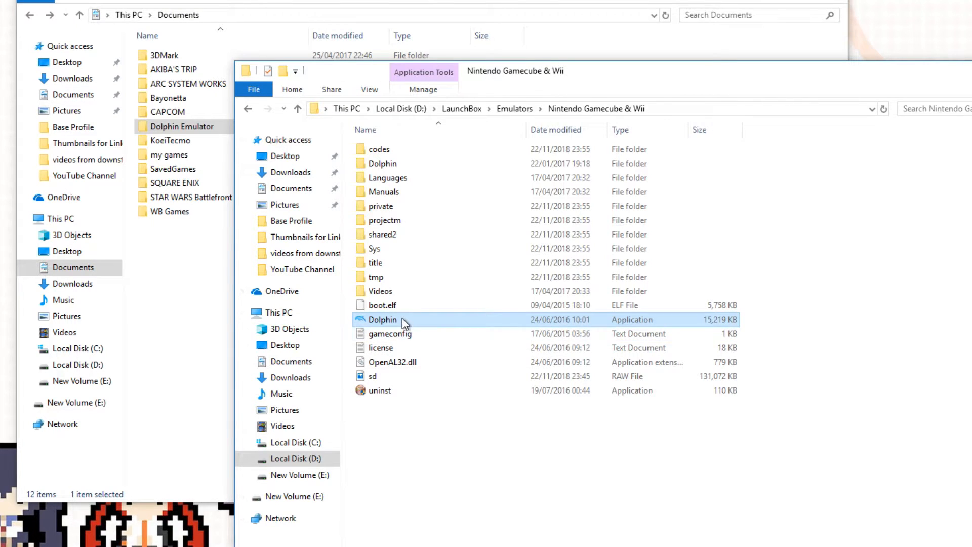
mouse_move(408, 321)
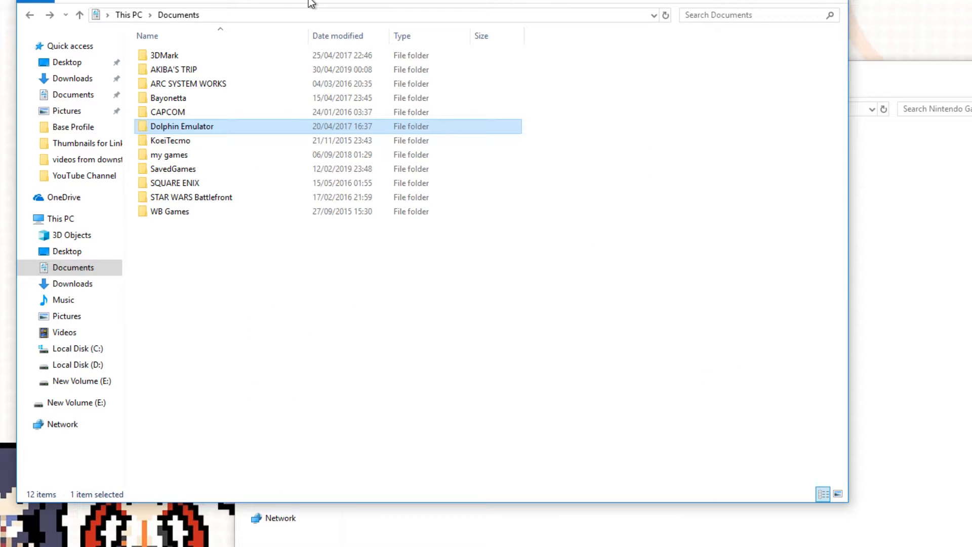
mouse_move(198, 130)
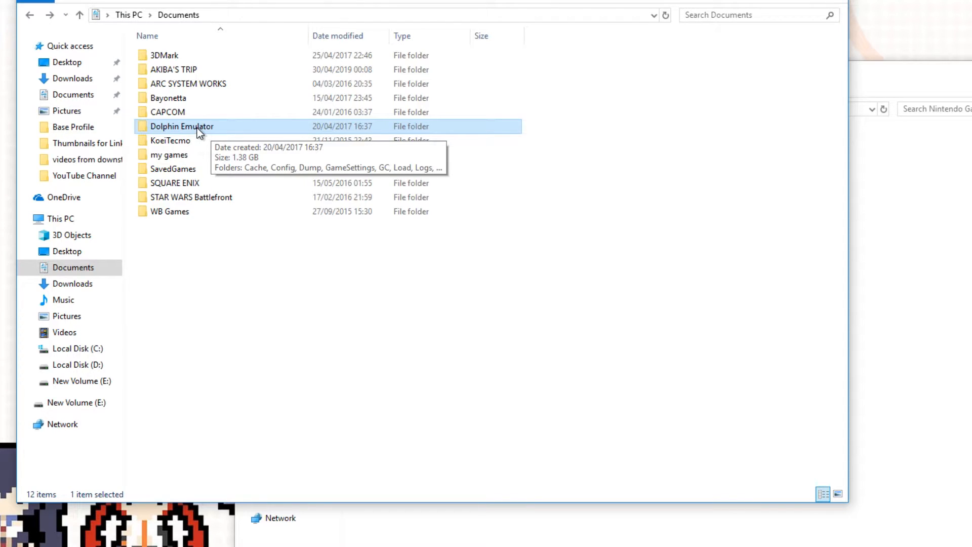
- Browse Documents > Dolphin Emulator > GC and select MemoryCardA.USA
double_click(182, 127)
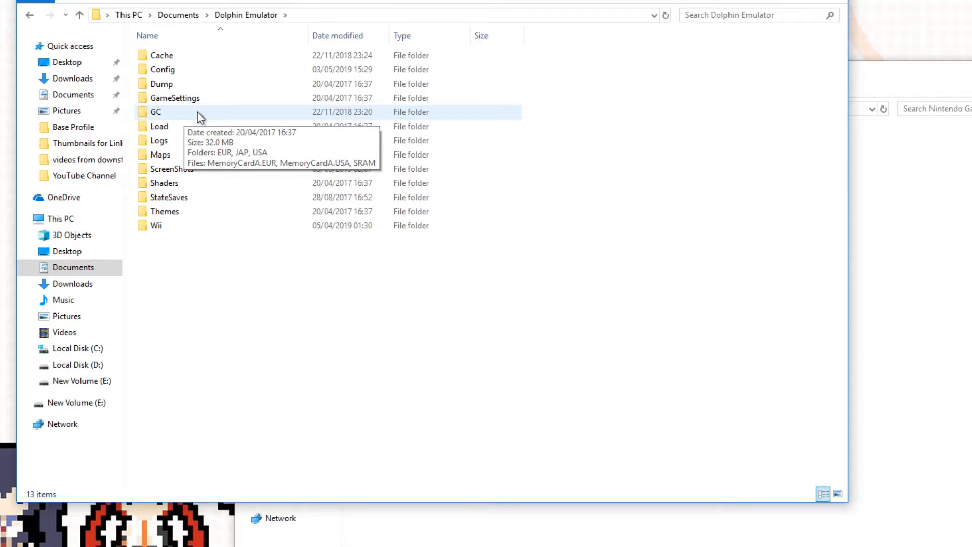
double_click(156, 111)
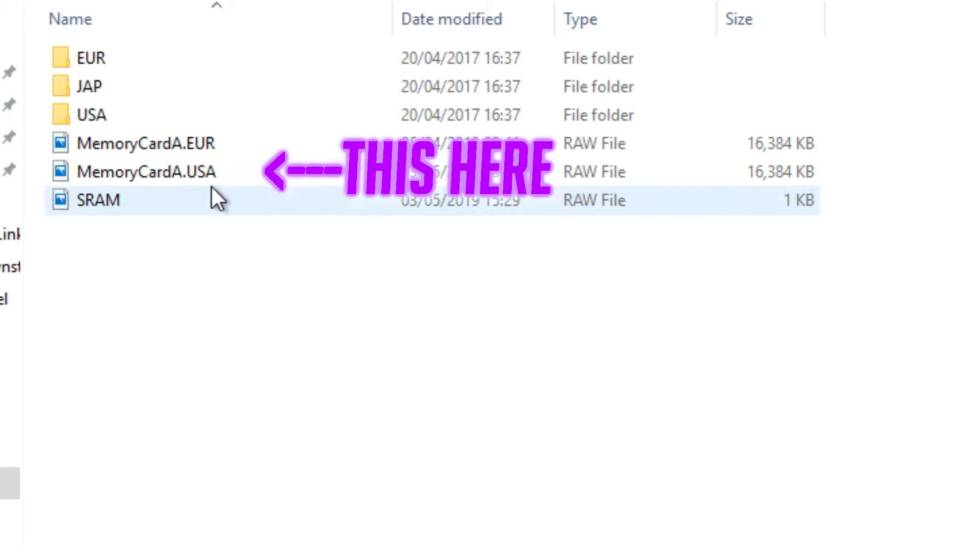
click(146, 172)
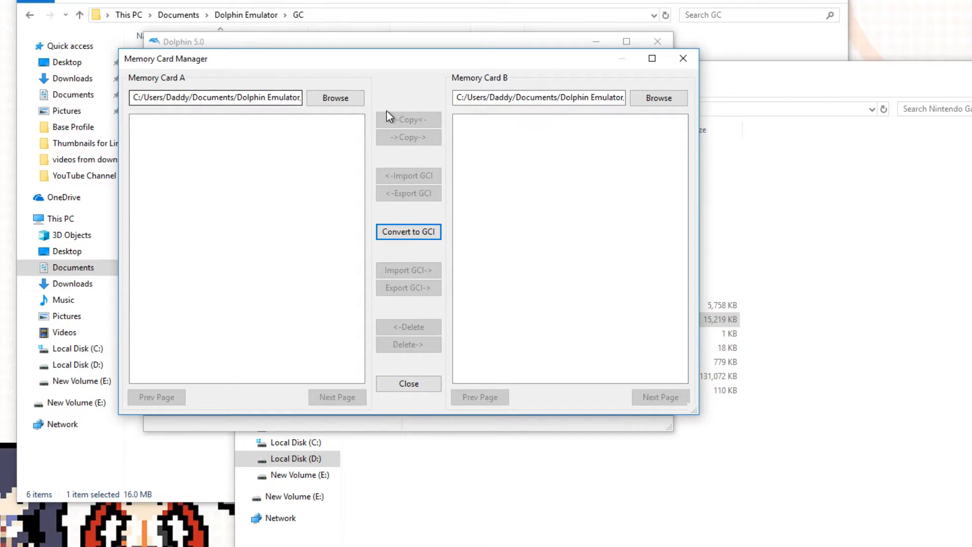
- Load Documents > Dolphin Emulator > GC > MemoryCardA.USA as the Memory Card A file
click(334, 98)
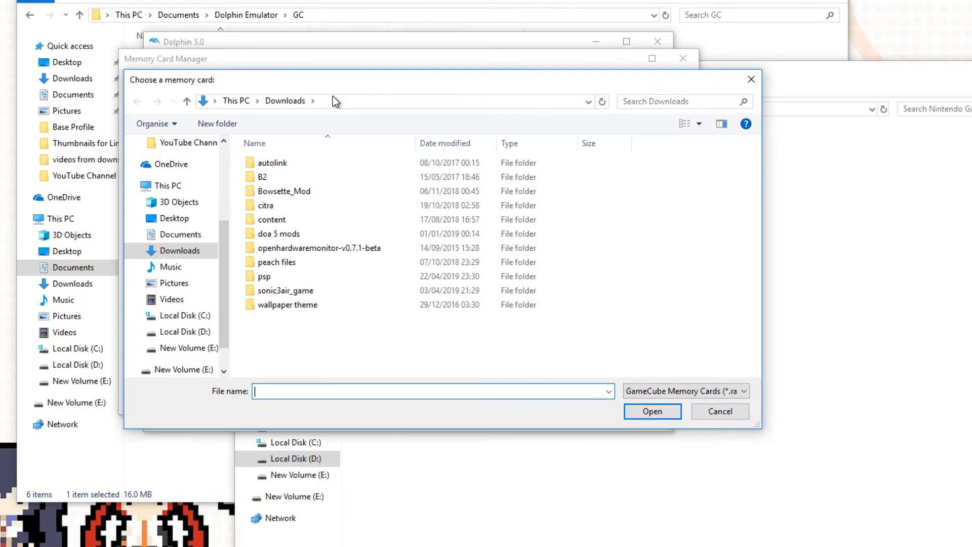
click(266, 205)
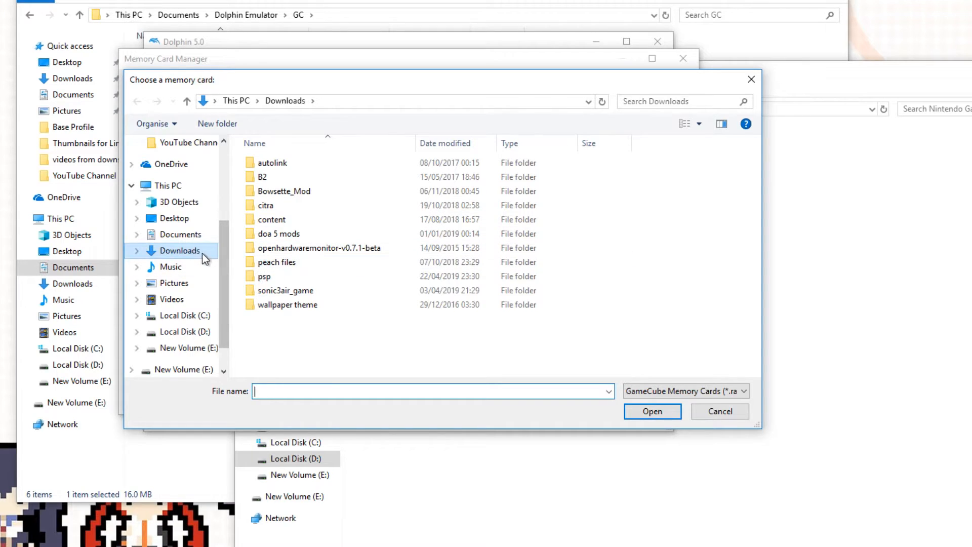
click(180, 234)
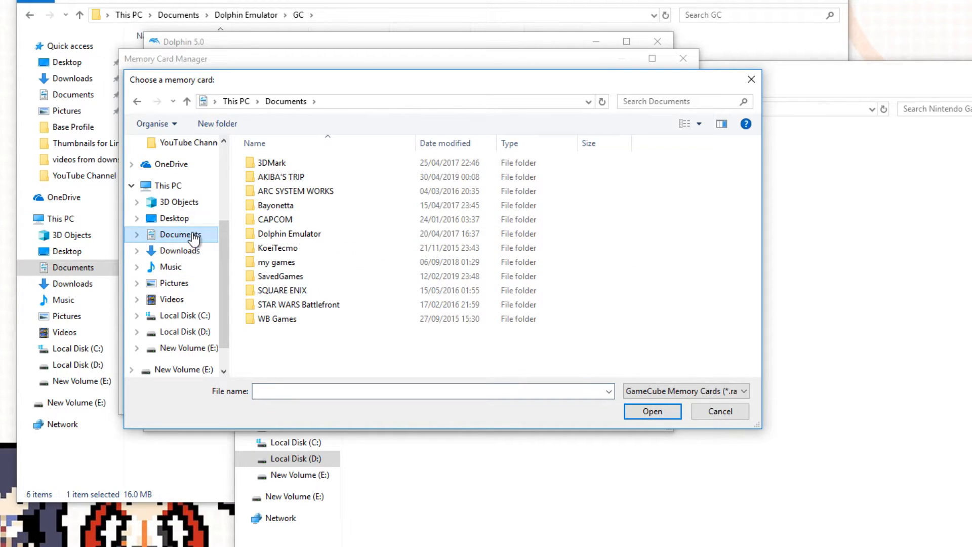
mouse_move(289, 234)
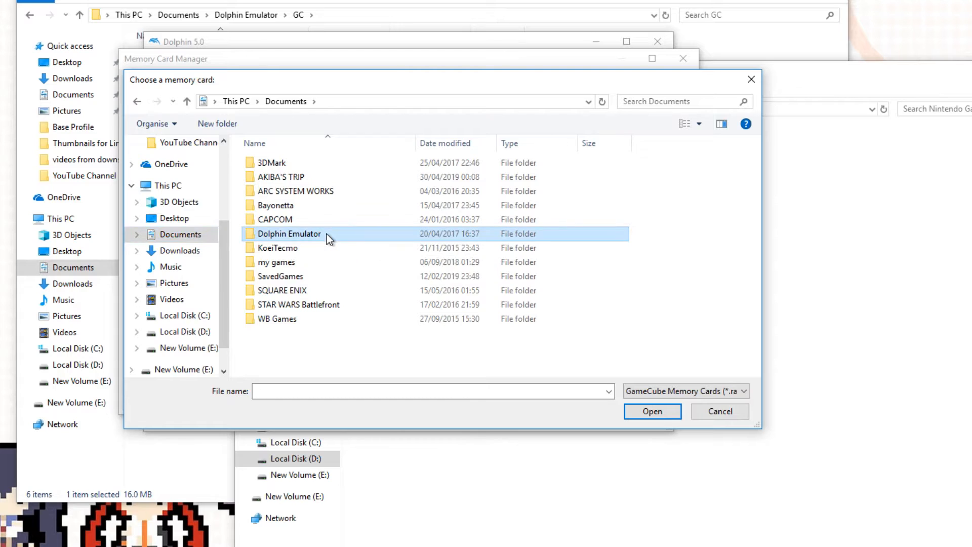
double_click(289, 234)
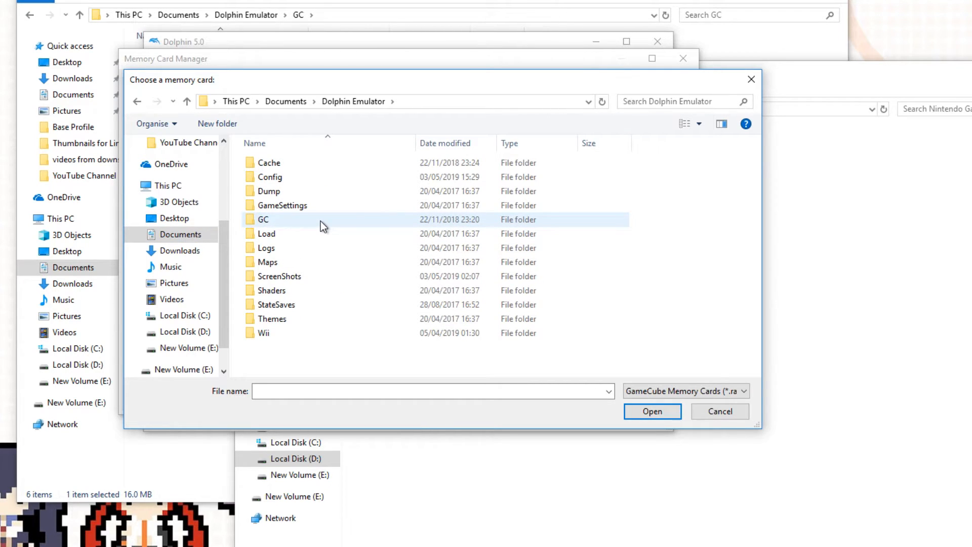
double_click(263, 218)
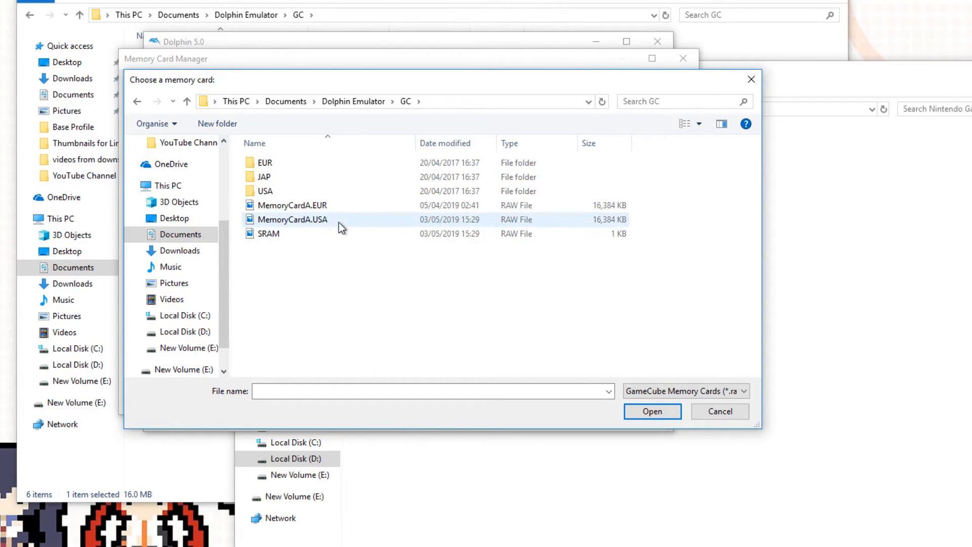
click(293, 219)
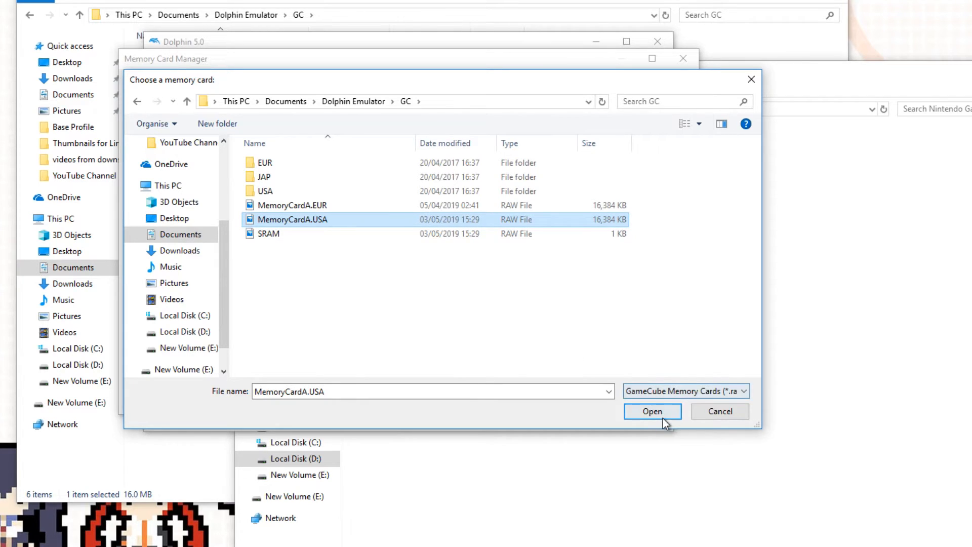
click(652, 411)
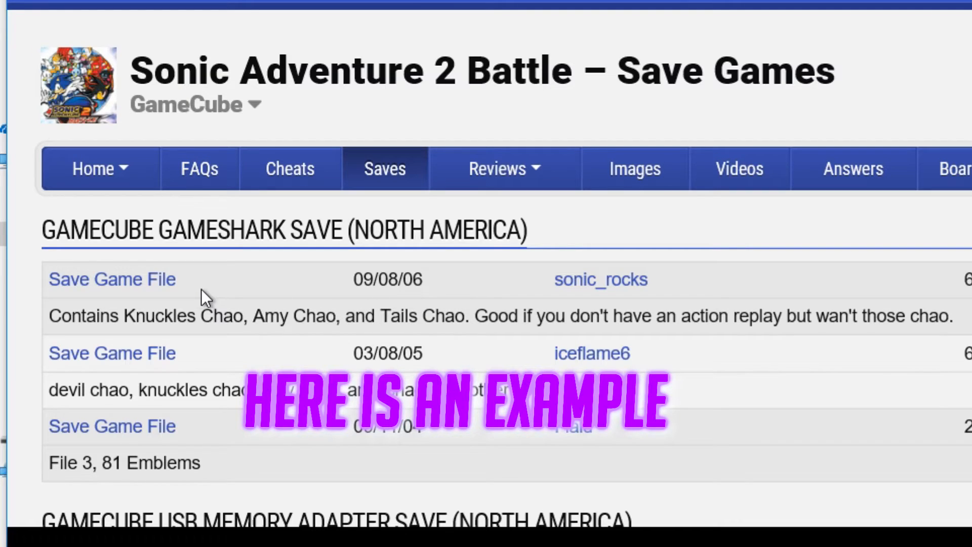
mouse_move(111, 279)
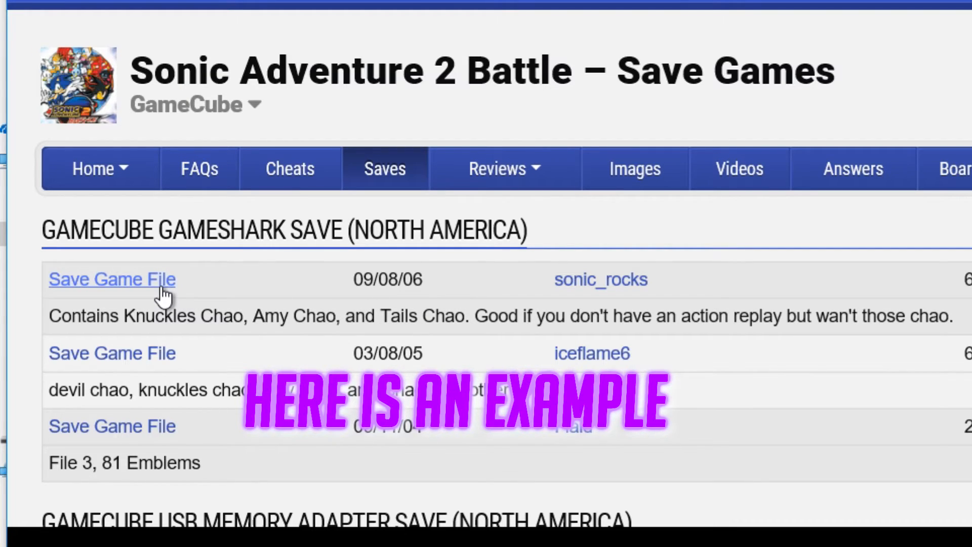